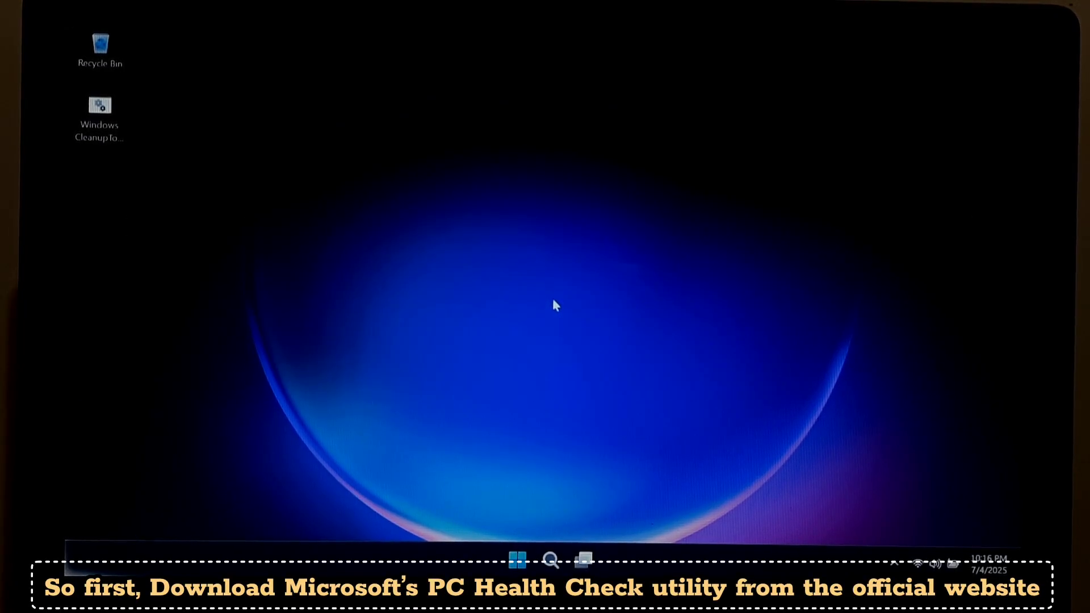
Launch Microsoft Edge from the taskbar onto a blank new tab
left_click(515, 559)
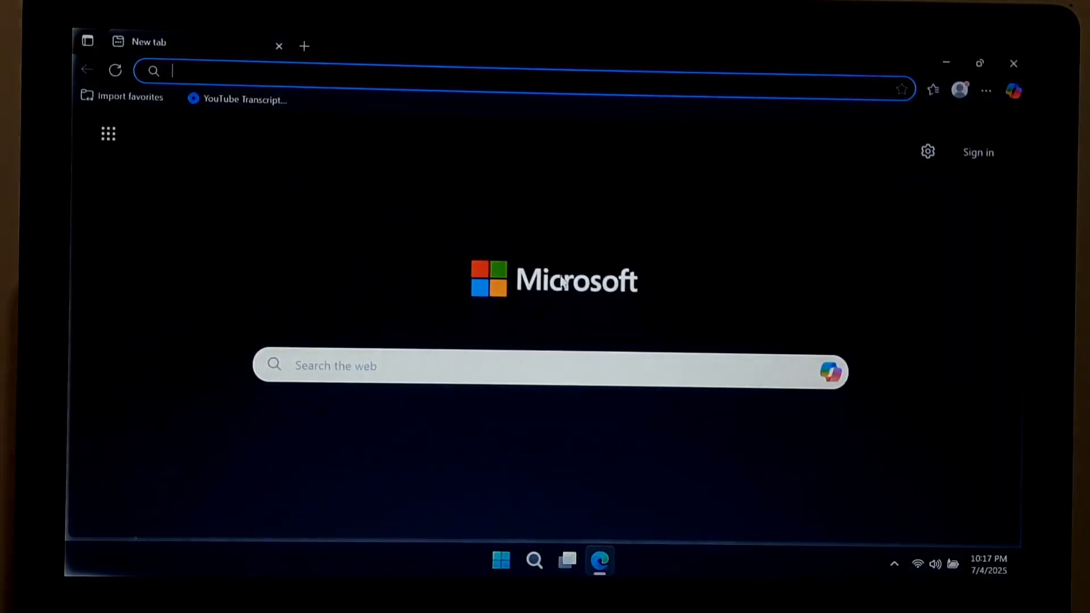
type("PC HEALTH check")
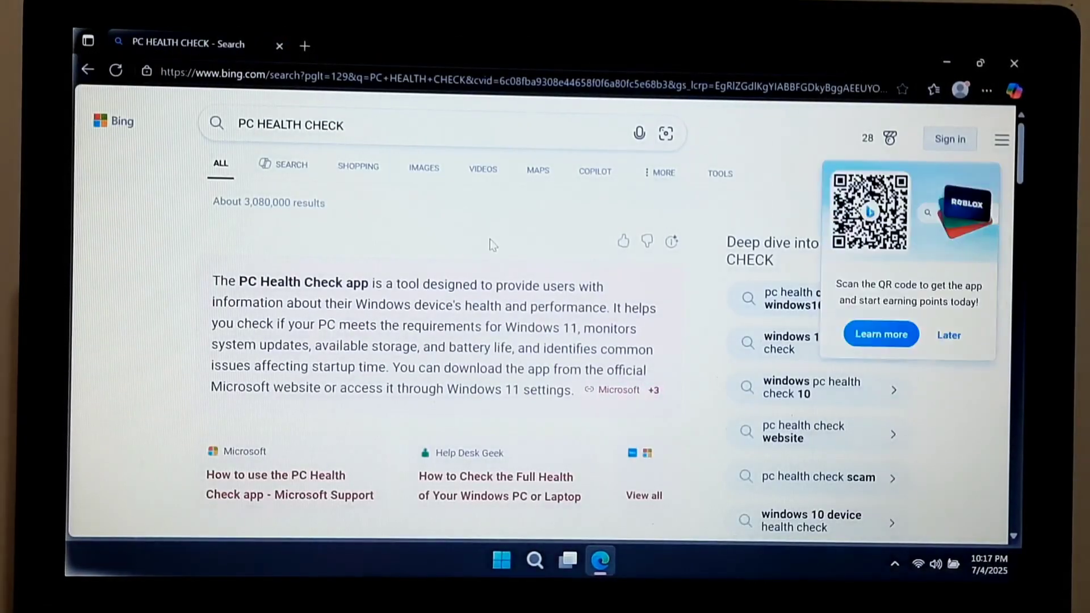
scroll("down", 3)
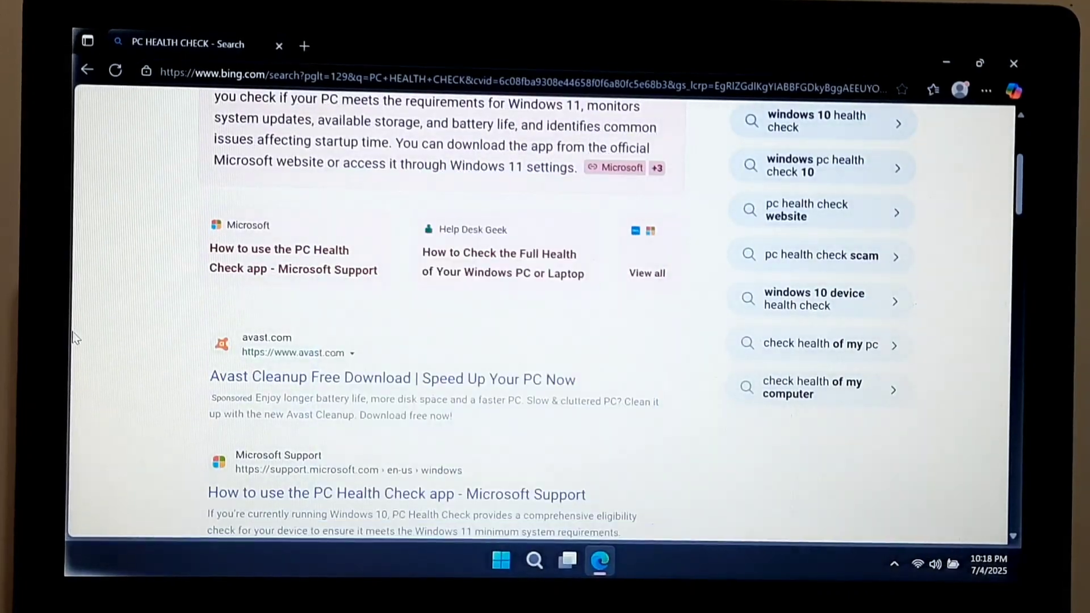
left_click(278, 259)
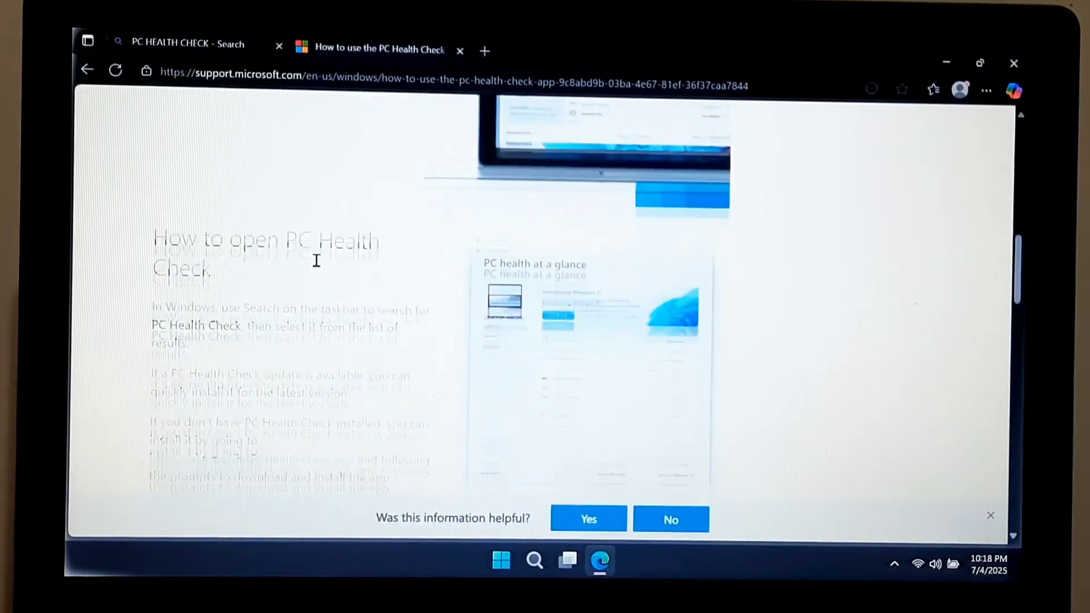
Download WindowsPCHealthCheckSetup.msi and run it from Edge's Downloads
scroll("down", 3)
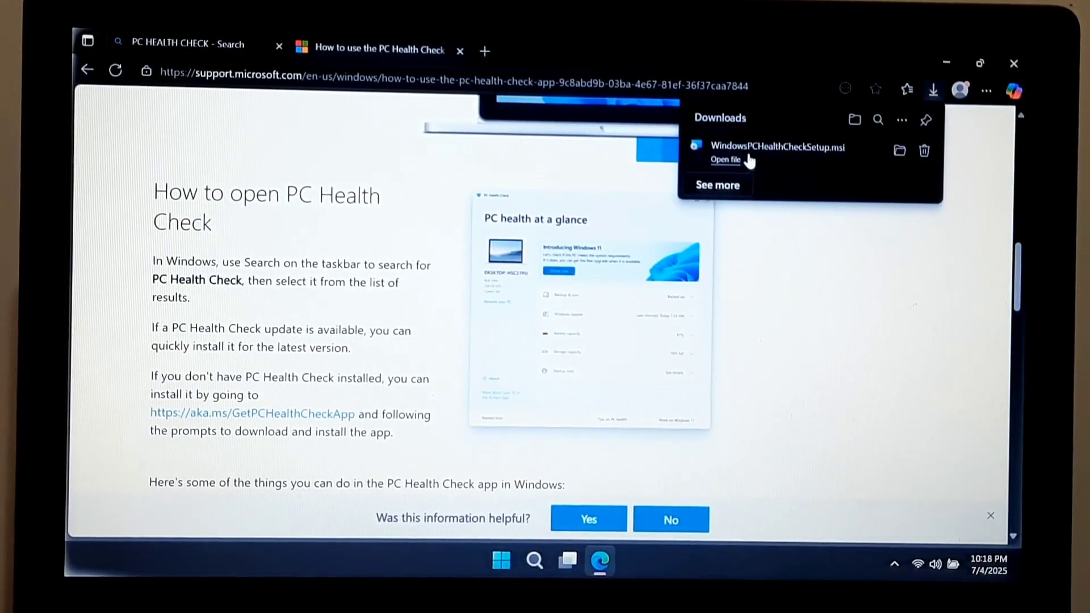
left_click(725, 159)
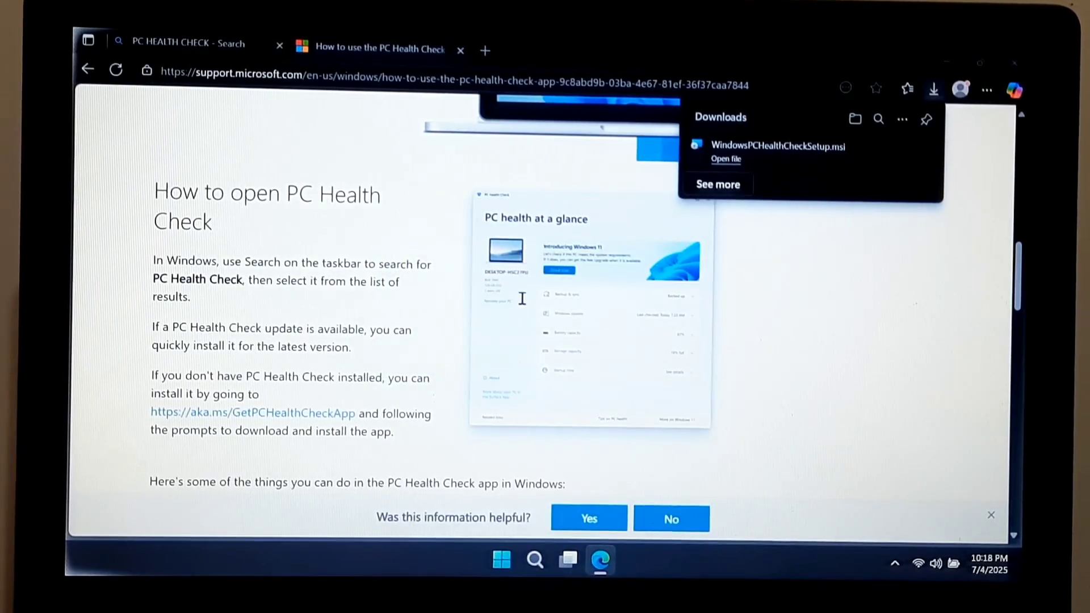
left_click(726, 159)
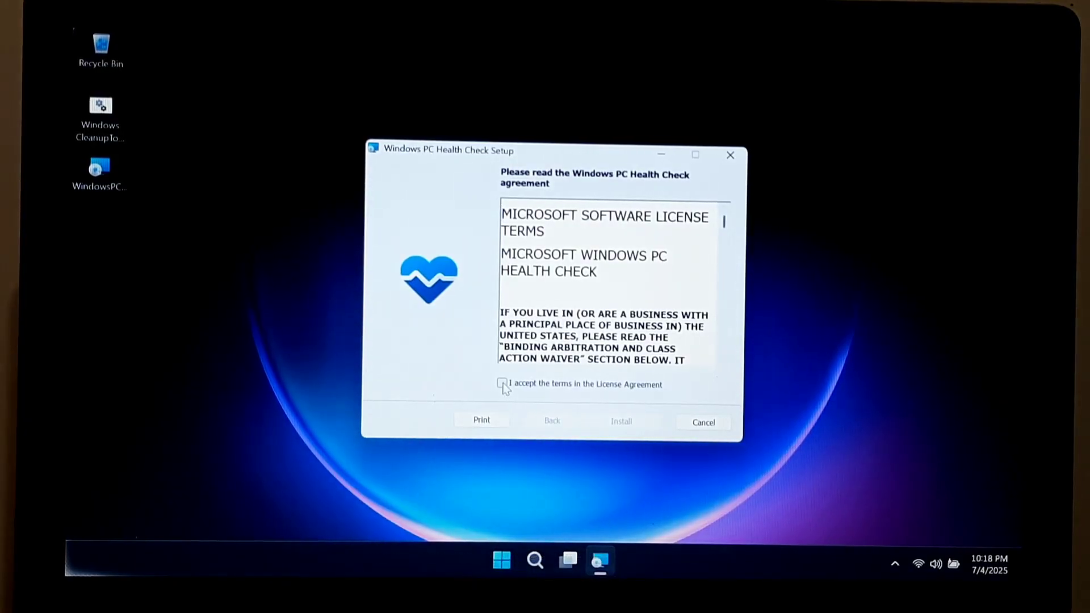
Accept the licence, install PC Health Check and finish with the app set to open
left_click(621, 421)
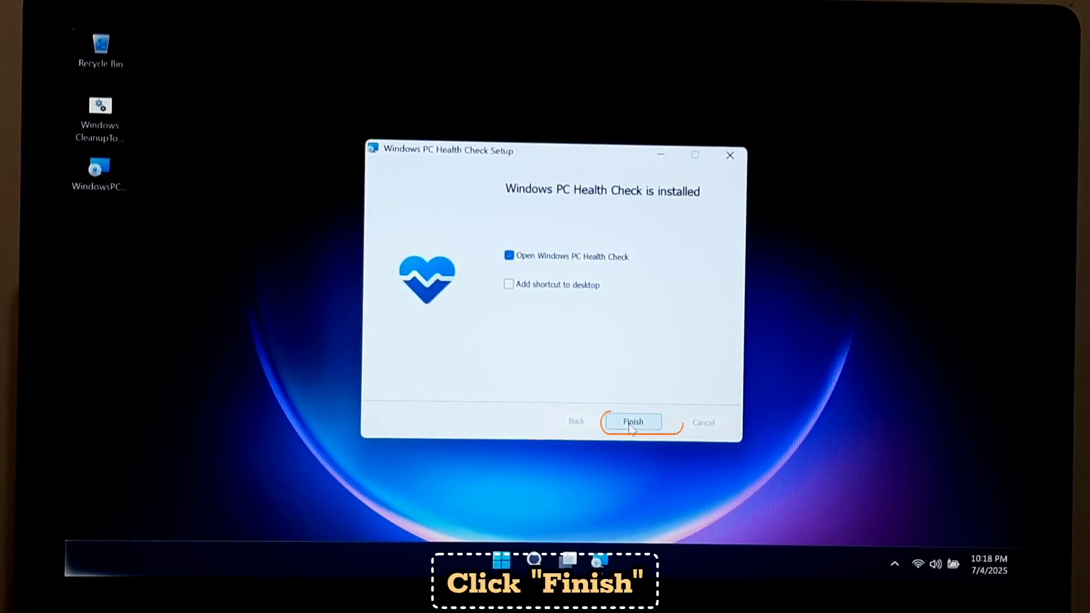
left_click(632, 421)
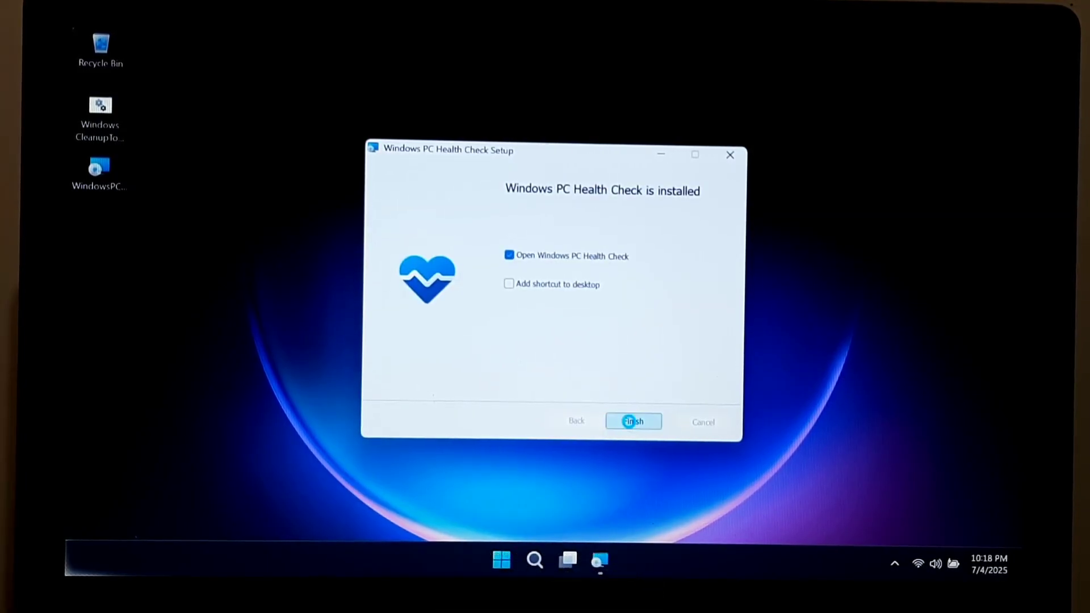
left_click(632, 421)
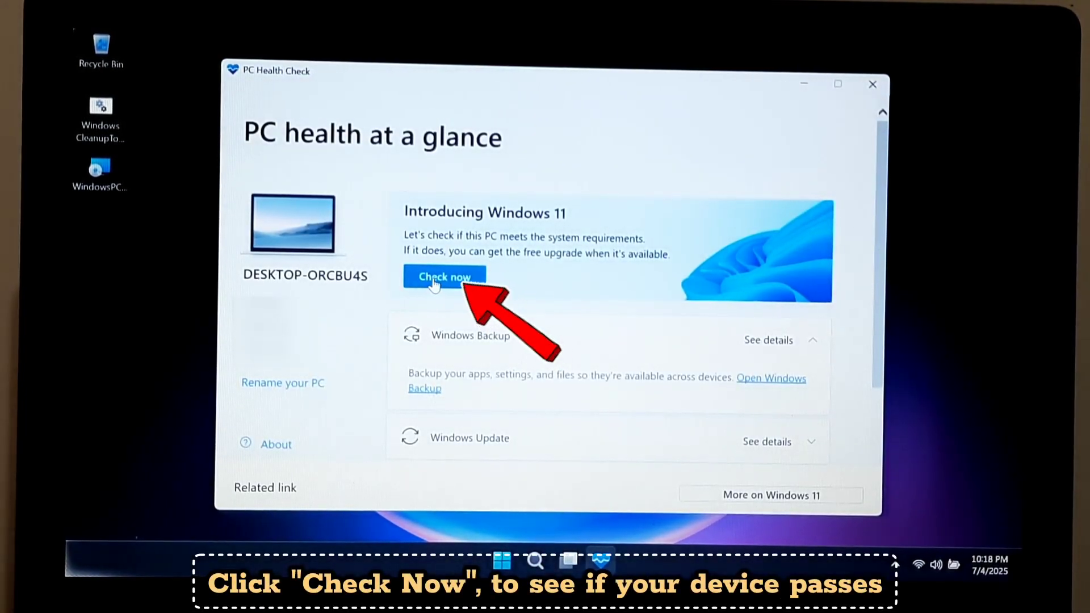
left_click(444, 277)
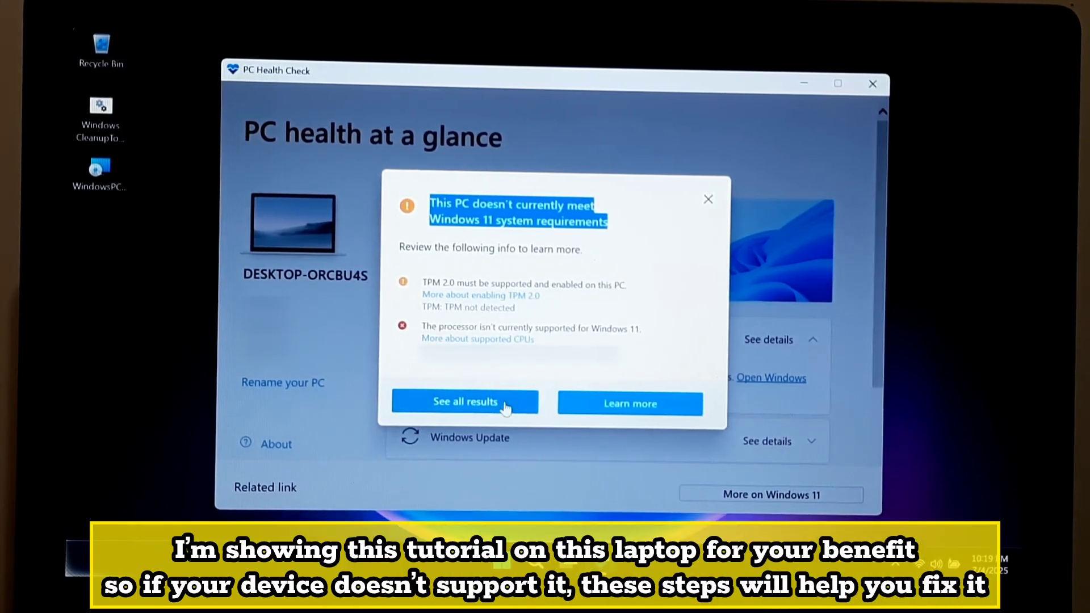
left_click(464, 402)
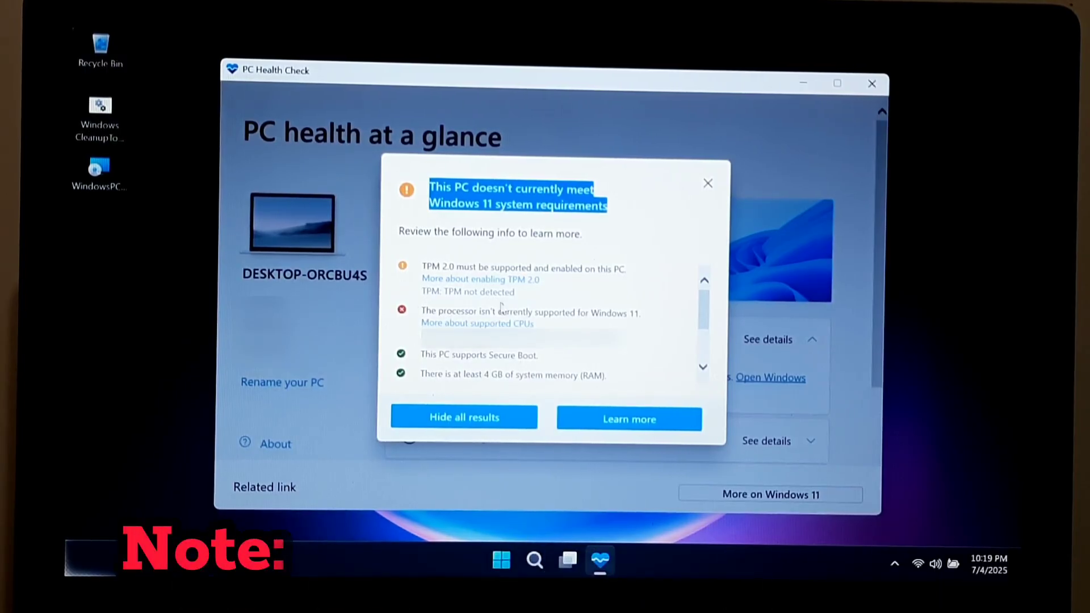
scroll("down", 3)
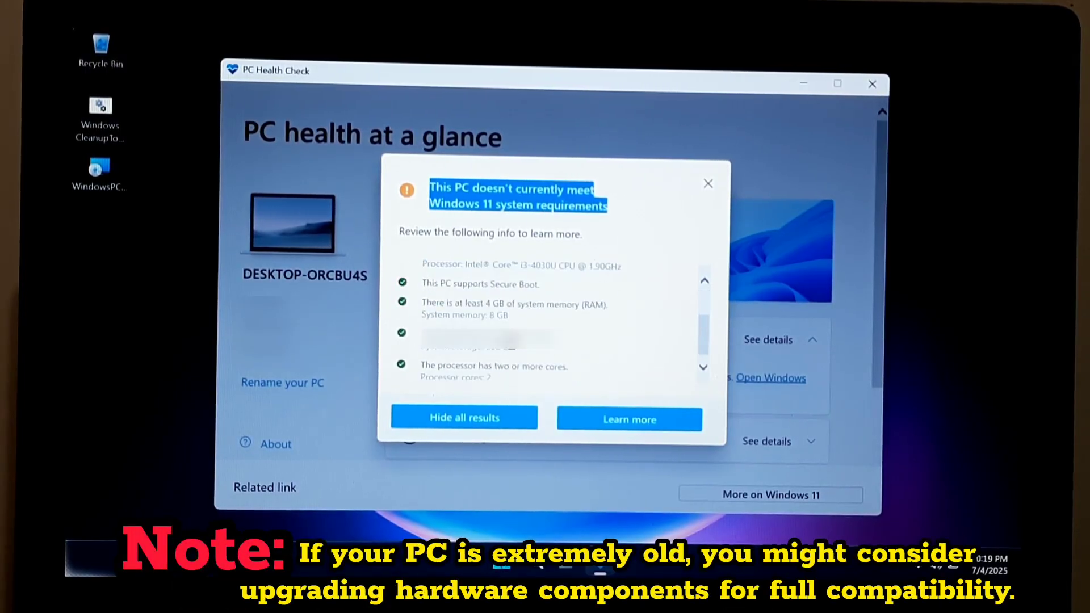
scroll("up", 3)
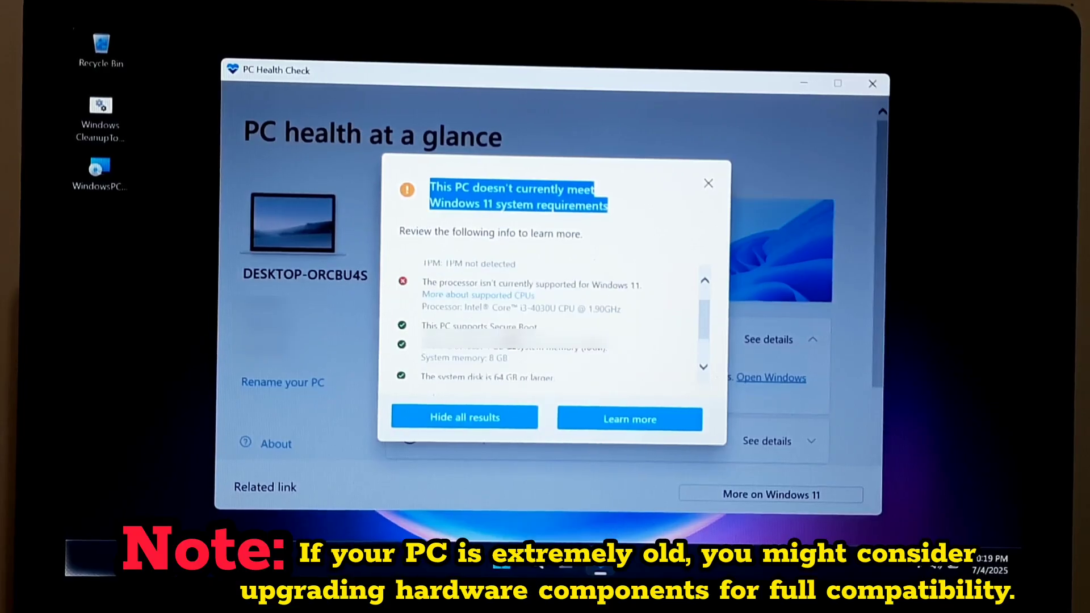
scroll("up", 3)
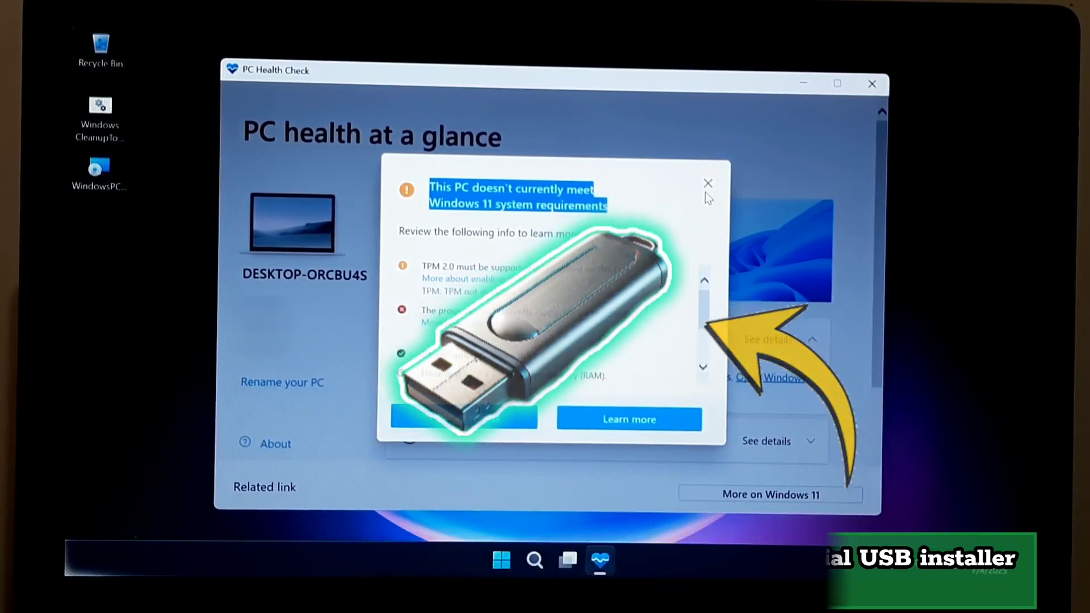
left_click(707, 183)
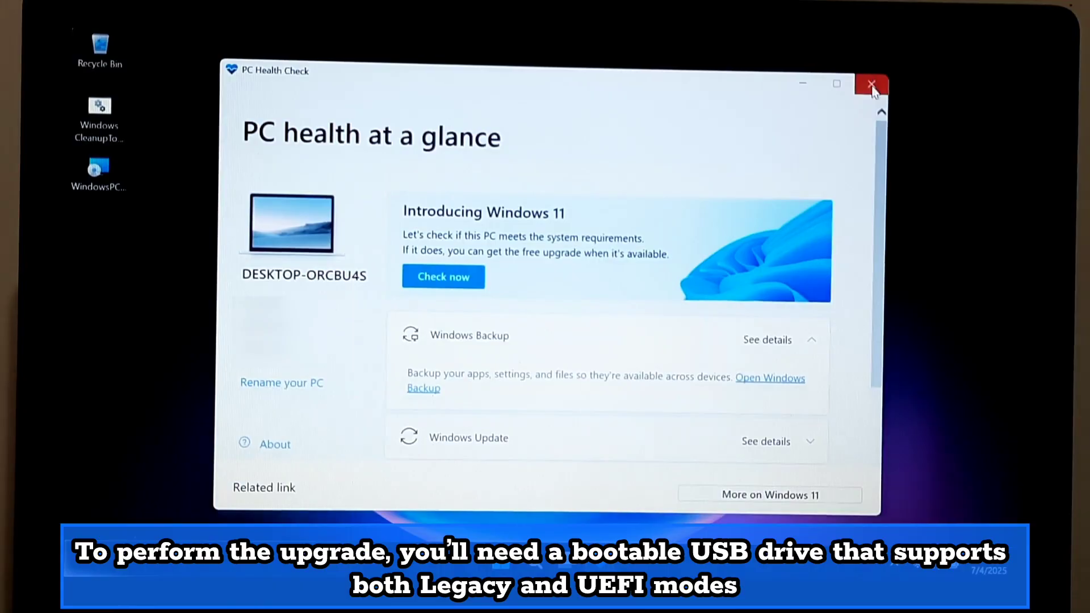
Close PC Health Check and bring up Windows search from the taskbar
left_click(873, 83)
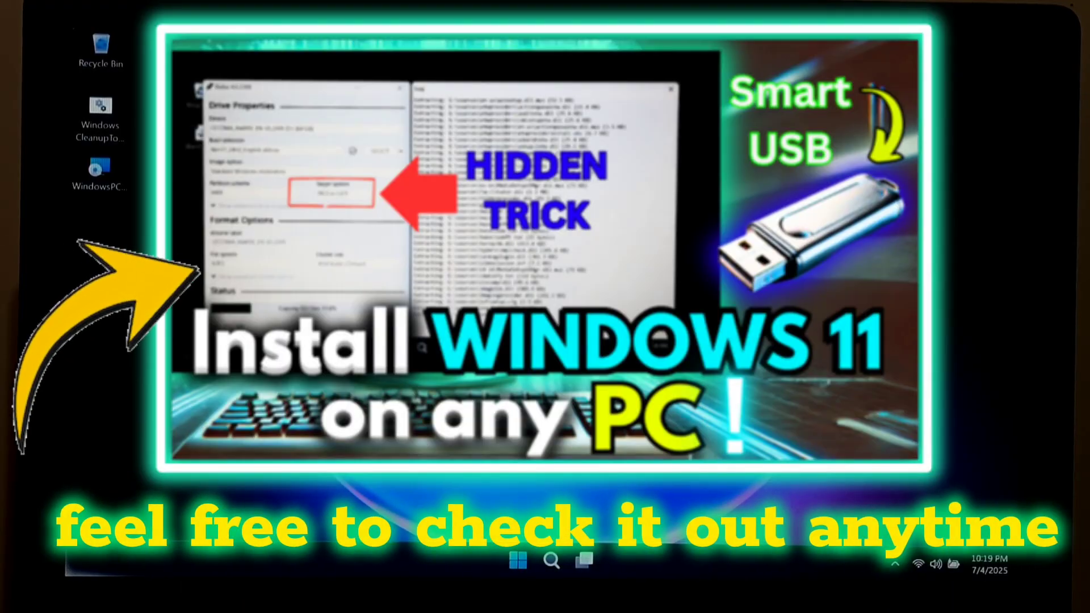
left_click(551, 559)
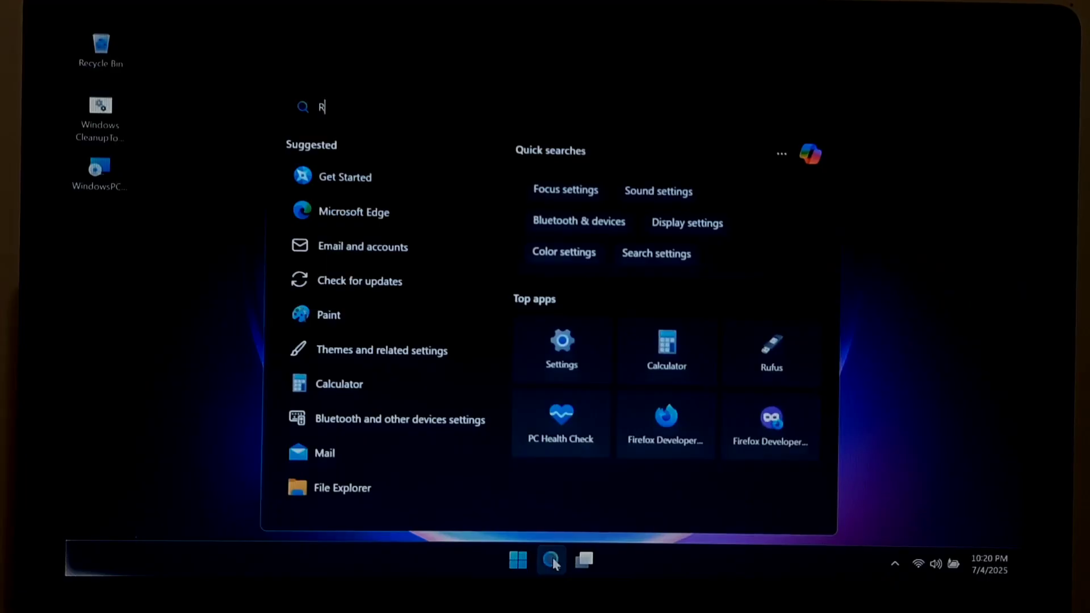
In Rufus, write Win11_24H2_English_x64.iso to the USB with MBR and RAM/Secure Boot/TPM checks removed
left_click(771, 351)
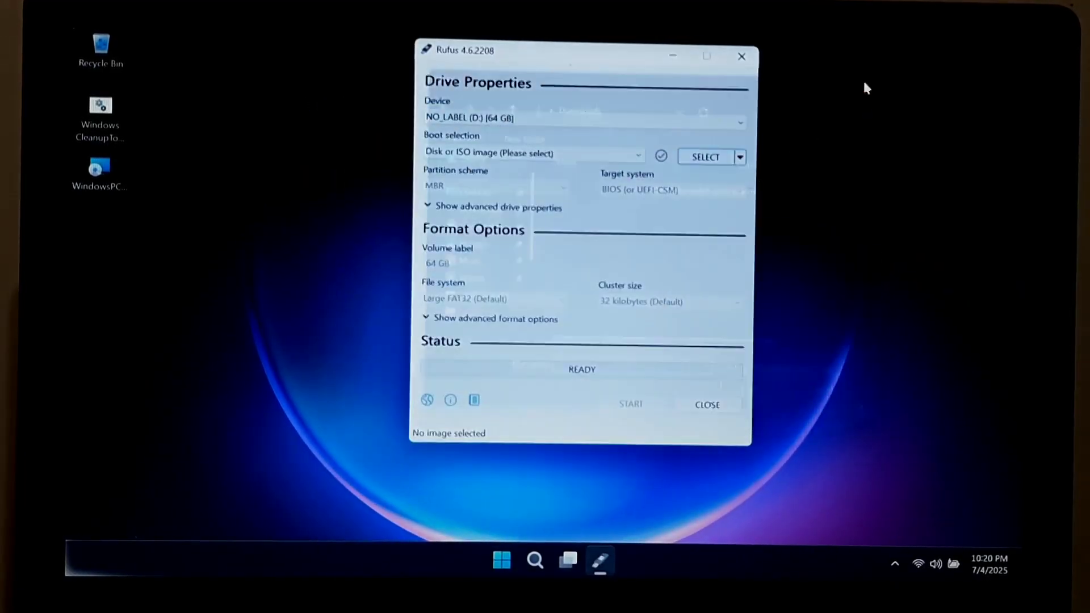
left_click(704, 156)
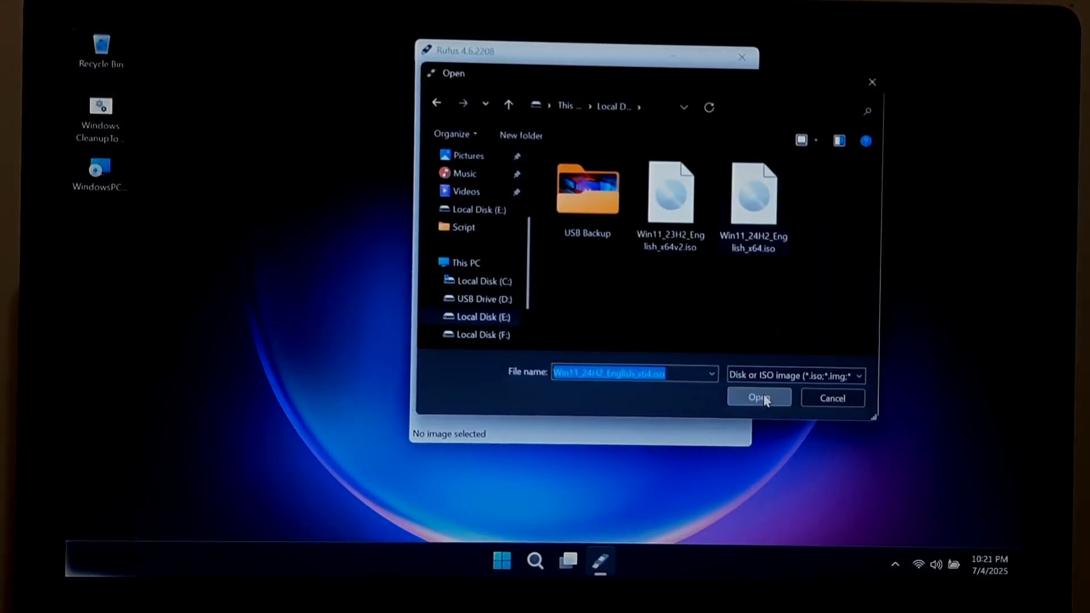
left_click(757, 397)
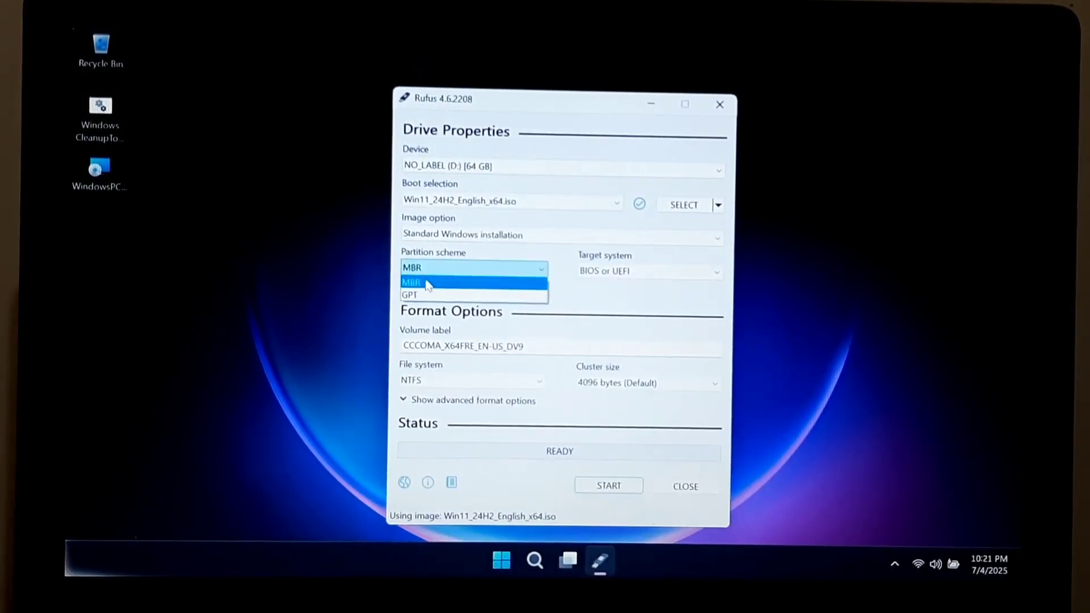
left_click(608, 485)
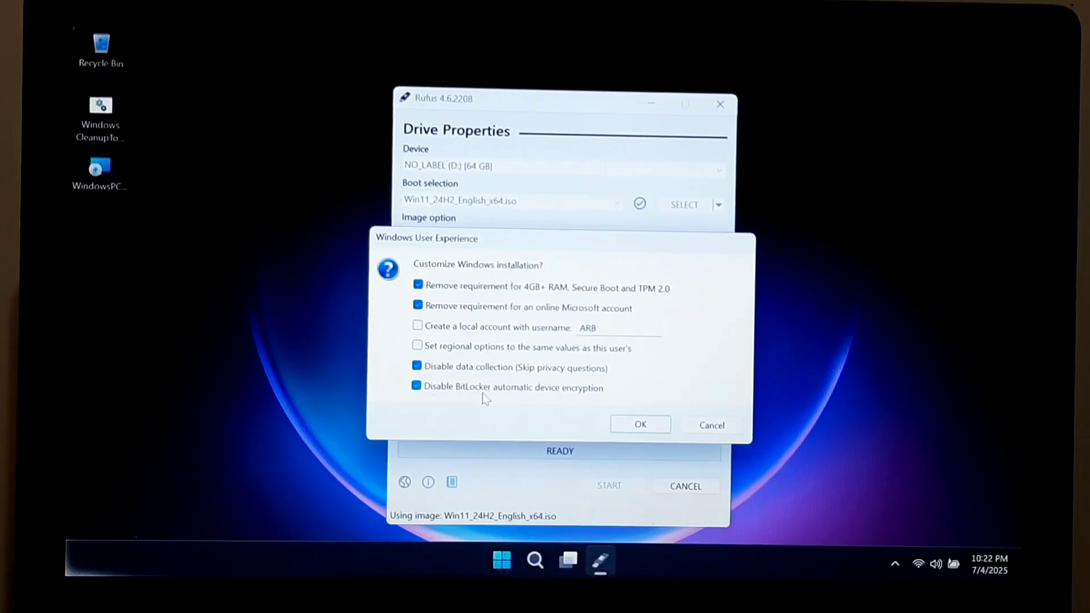
left_click(639, 424)
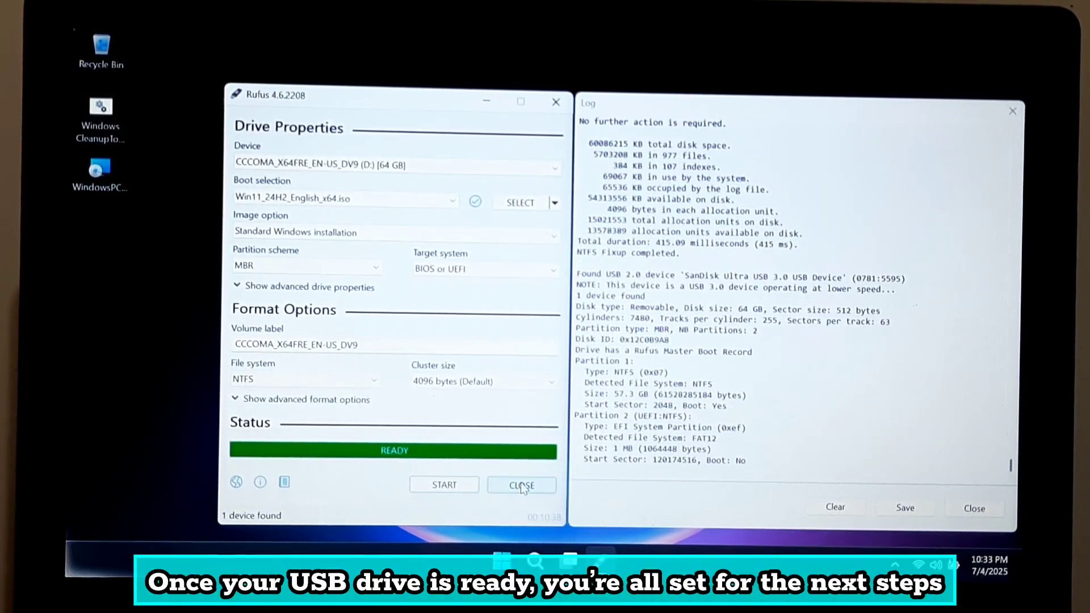
Close Rufus and open the CCCOMA_X64FRE_EN-US_DV9 (D:) drive in File Explorer
left_click(521, 485)
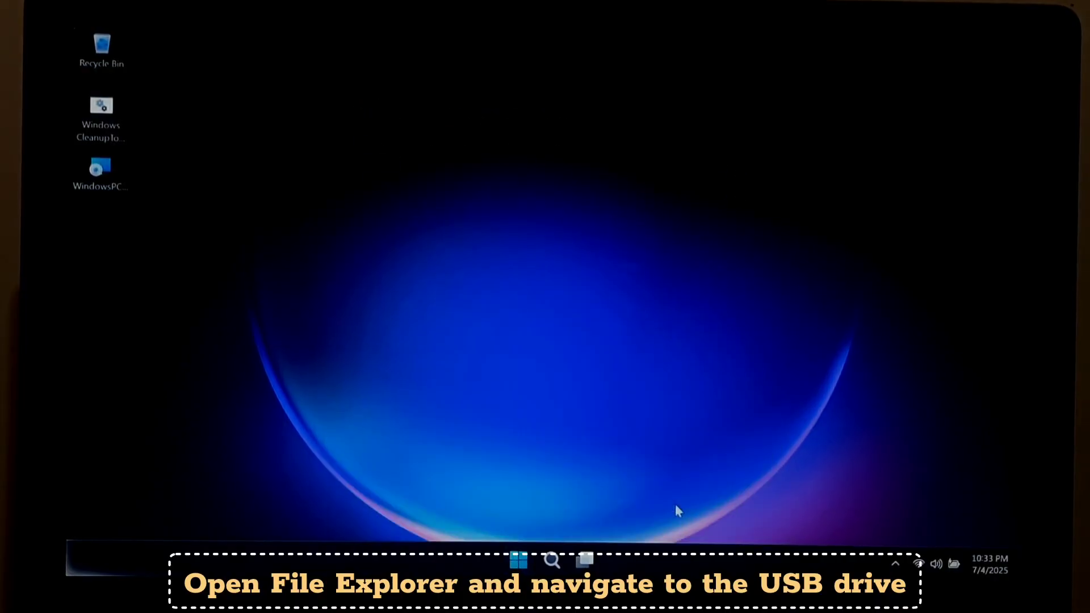
left_click(584, 559)
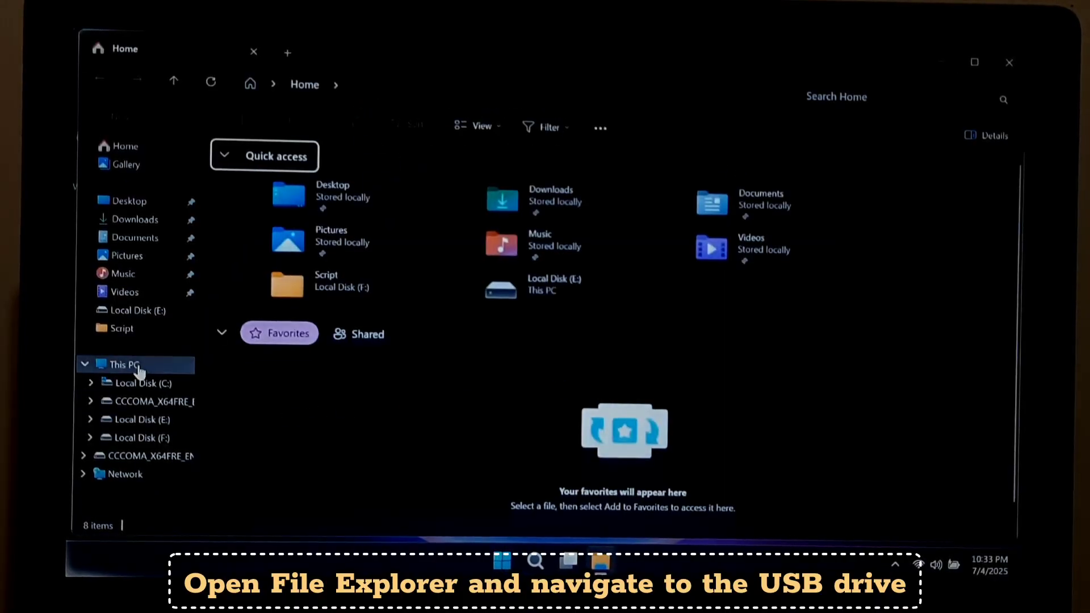
left_click(124, 364)
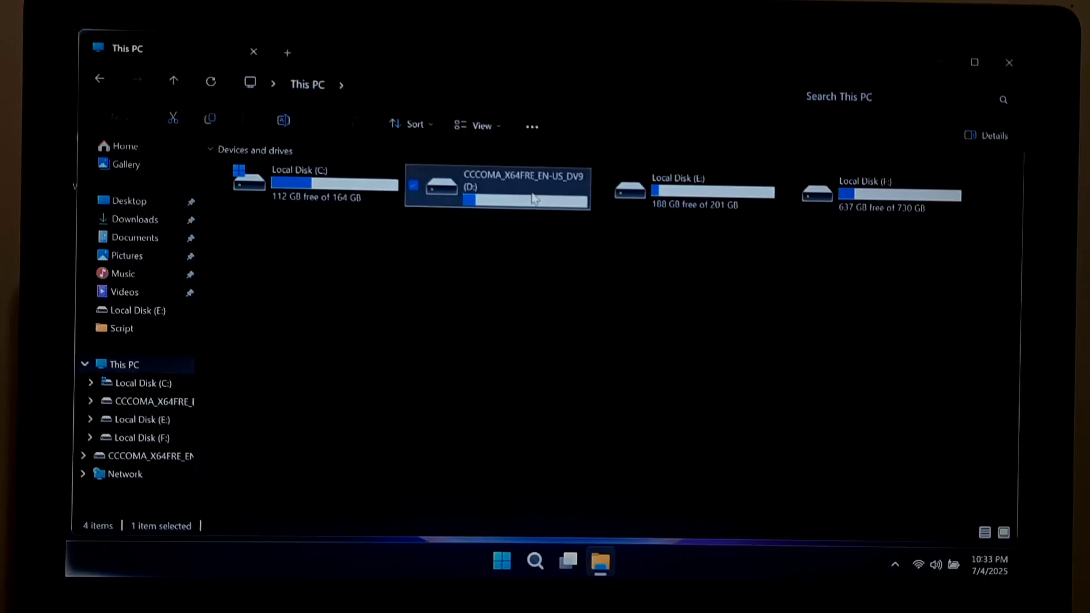
double_click(496, 185)
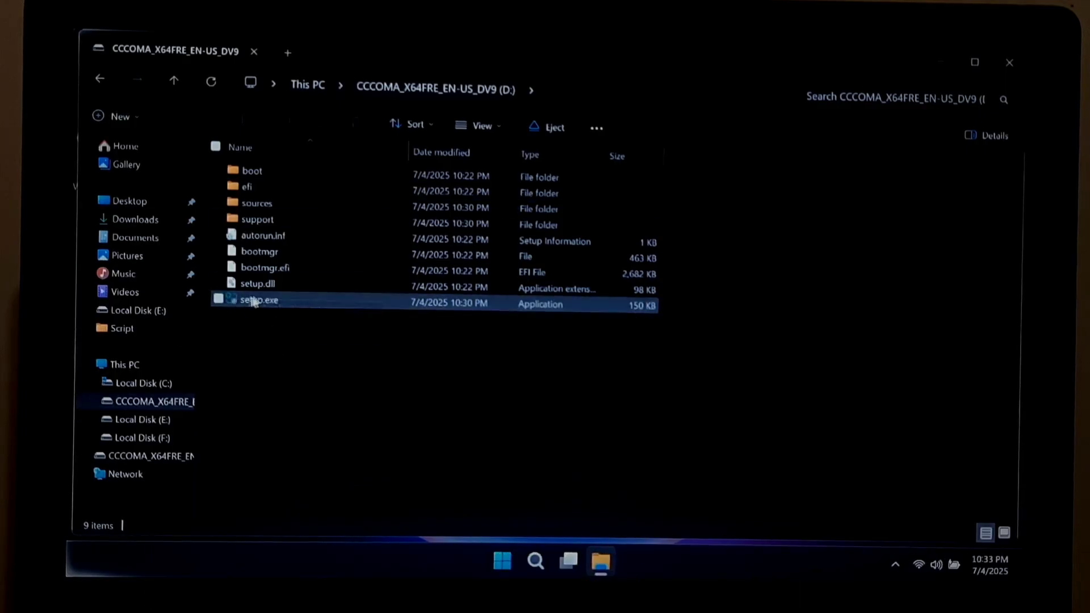
Check the network status and launch setup.exe from the installation drive
left_click(257, 300)
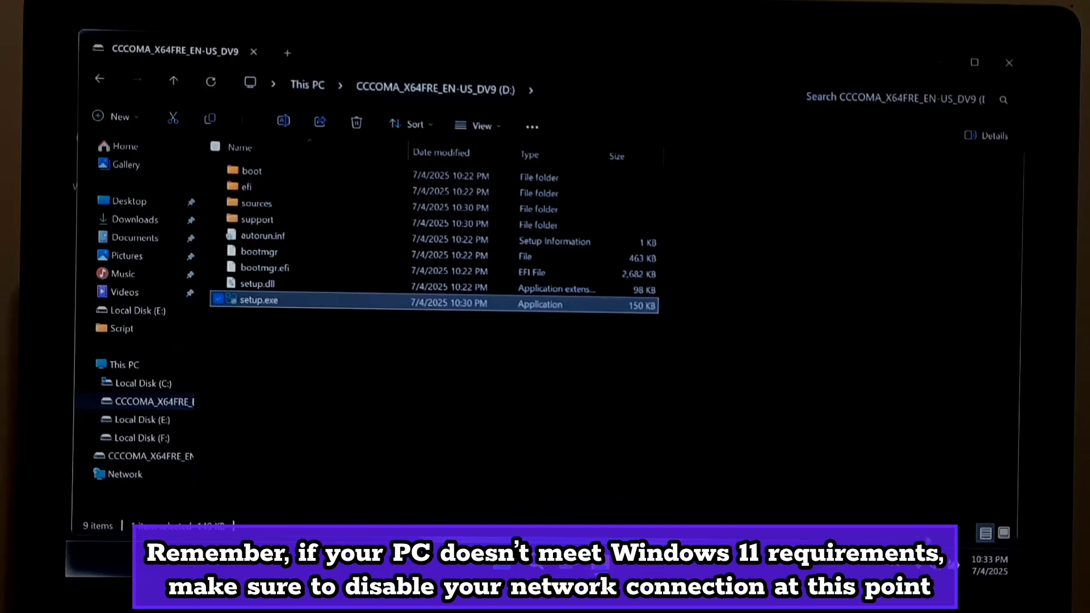
left_click(985, 534)
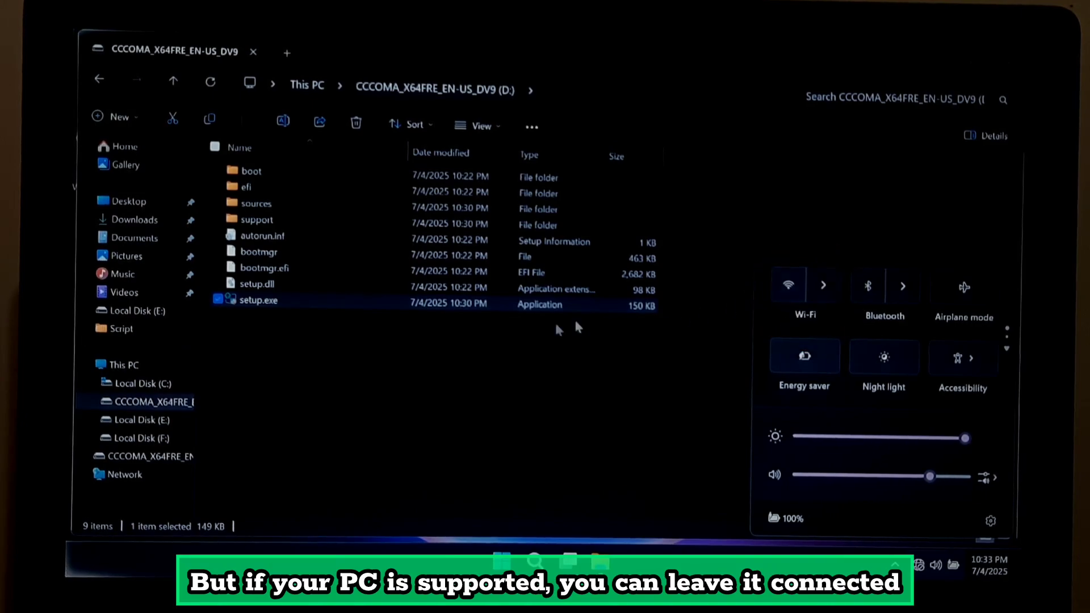
double_click(258, 300)
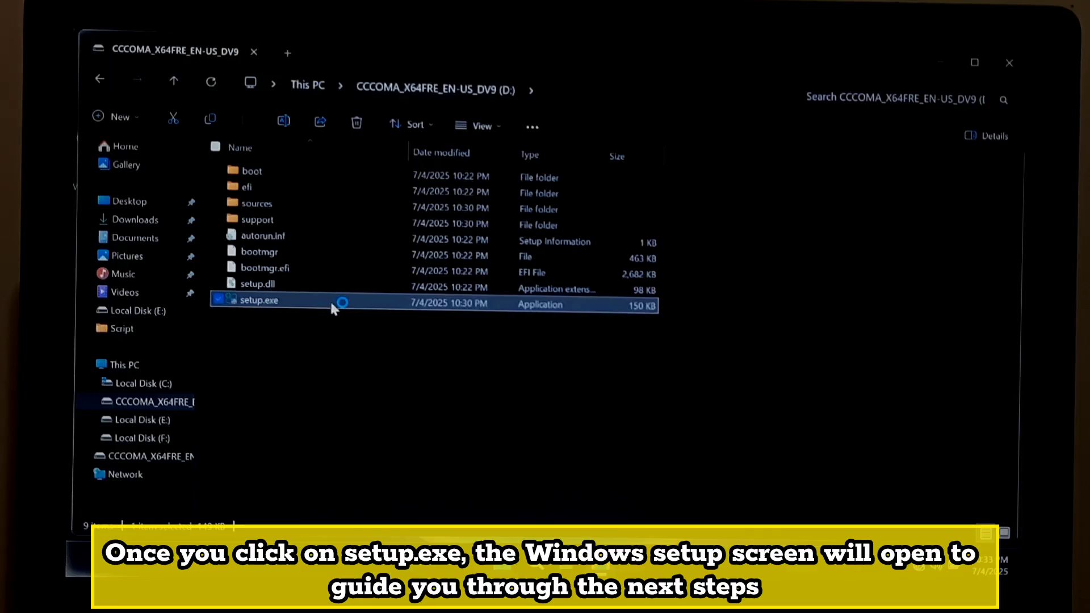
double_click(259, 300)
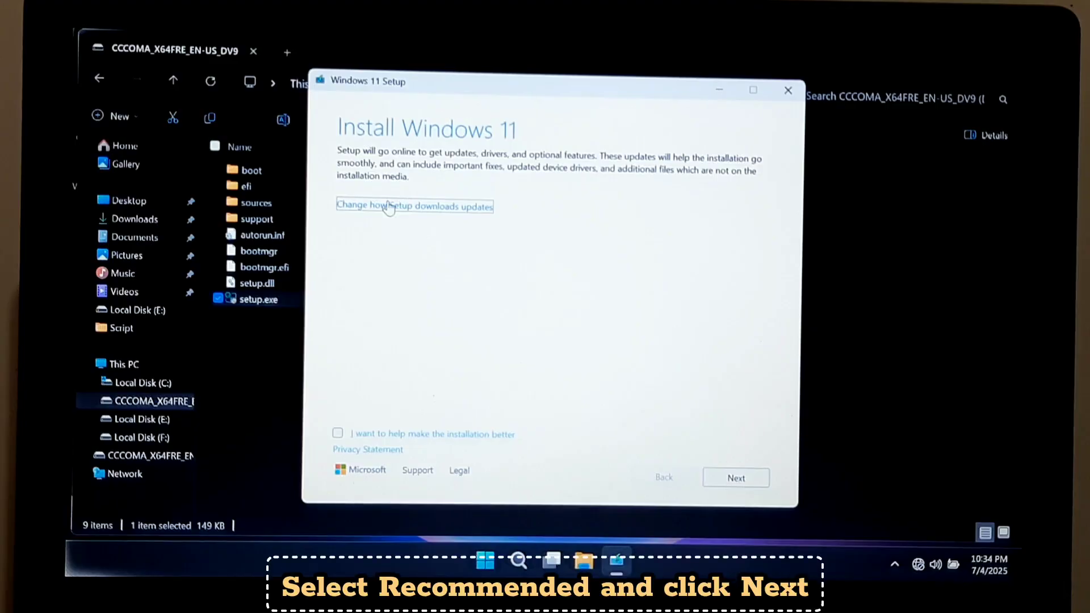
Keep 'Download updates, drivers and optional features', continue and accept the license terms
left_click(414, 205)
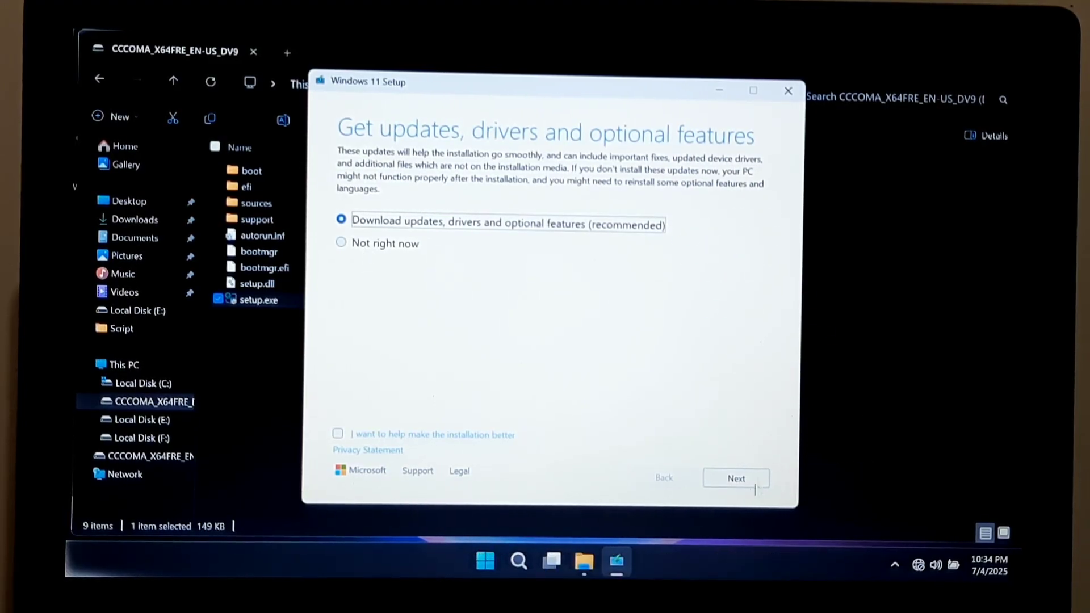
left_click(735, 478)
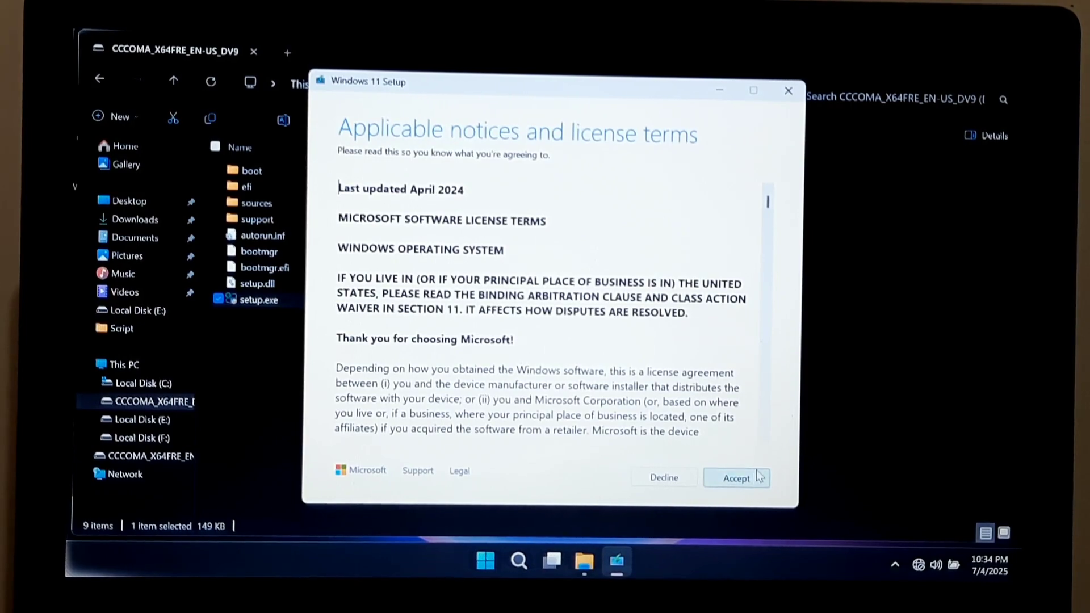
left_click(735, 478)
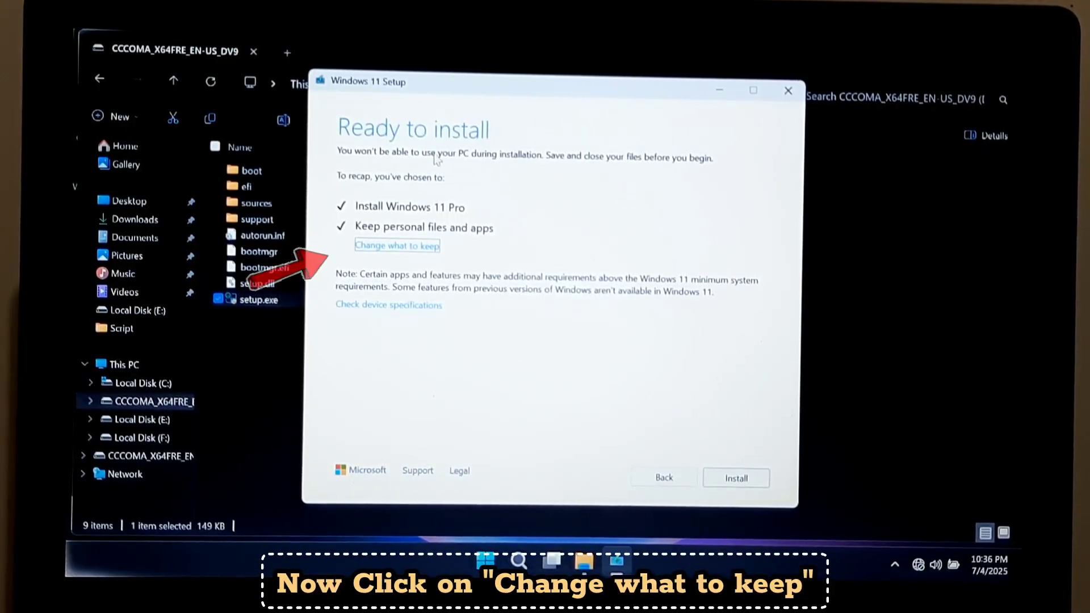
left_click(397, 245)
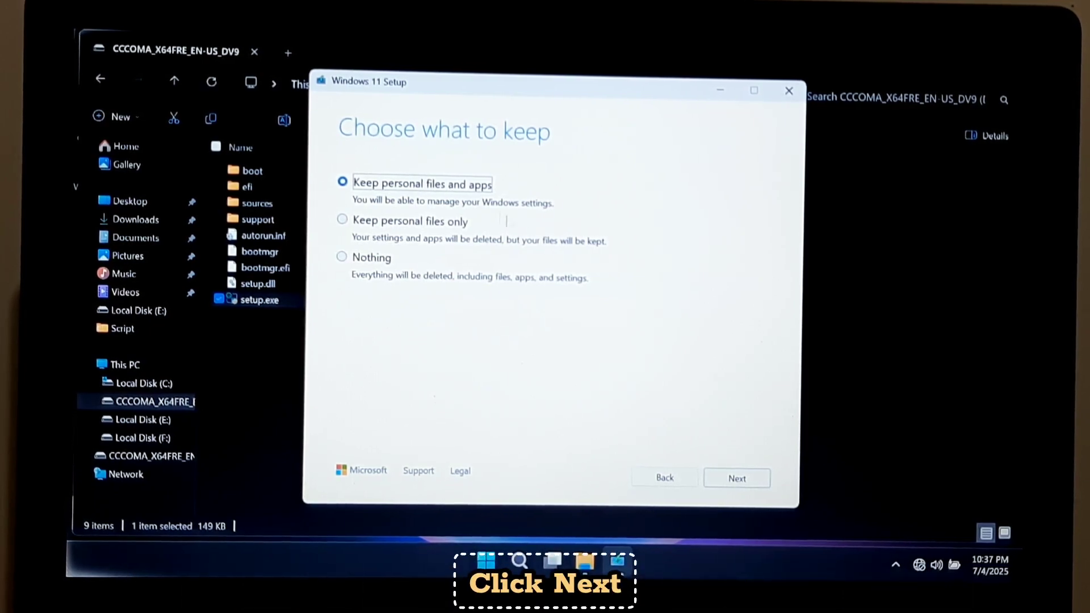
left_click(736, 478)
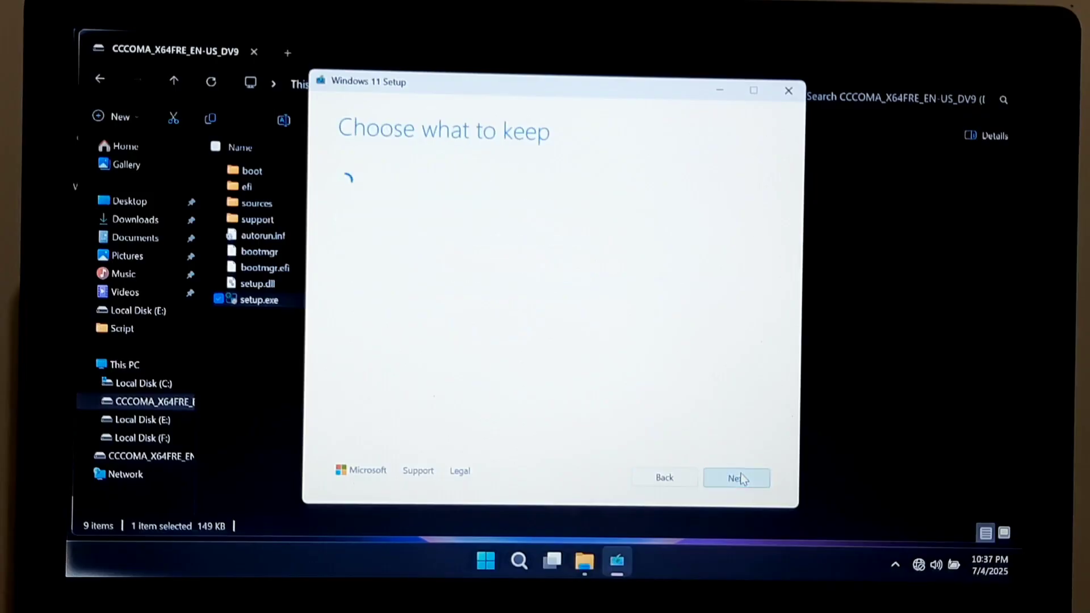
left_click(736, 477)
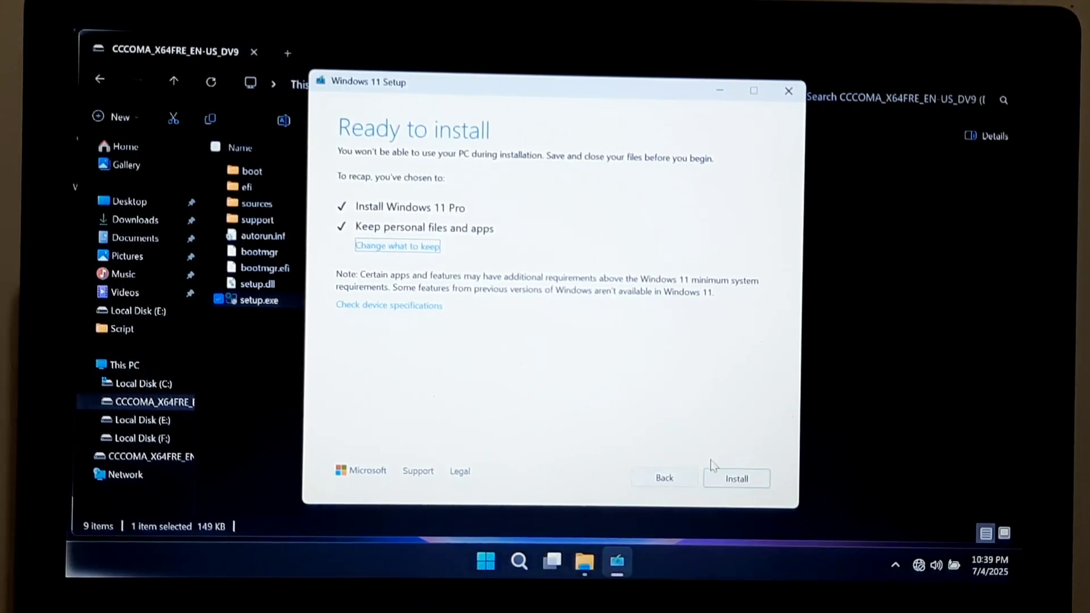
Start installing Windows 11 Pro keeping personal files and apps, returning to the desktop
left_click(736, 478)
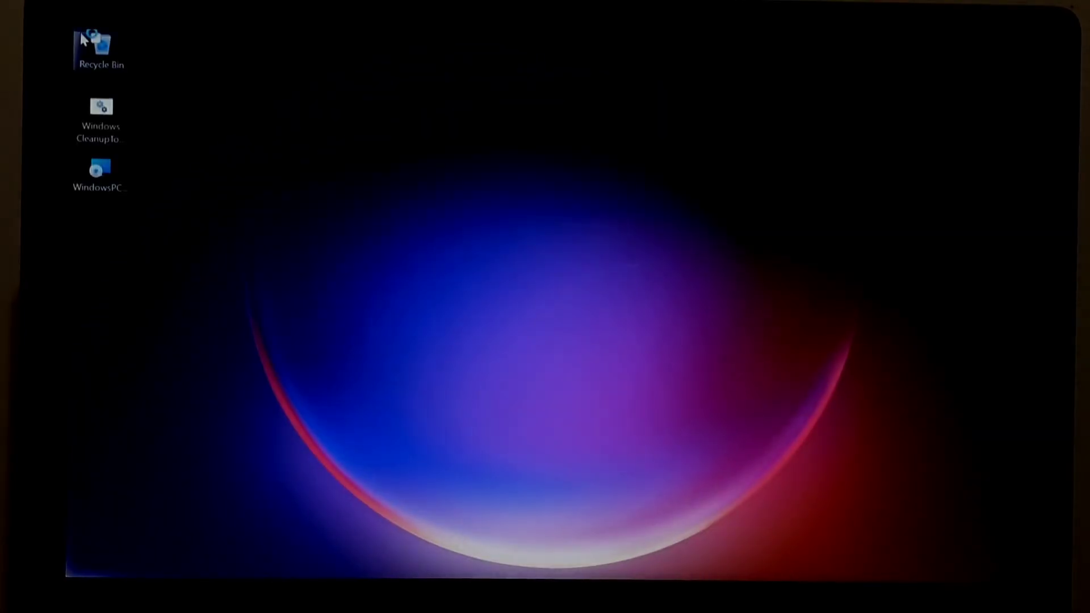
mouse_move(944, 580)
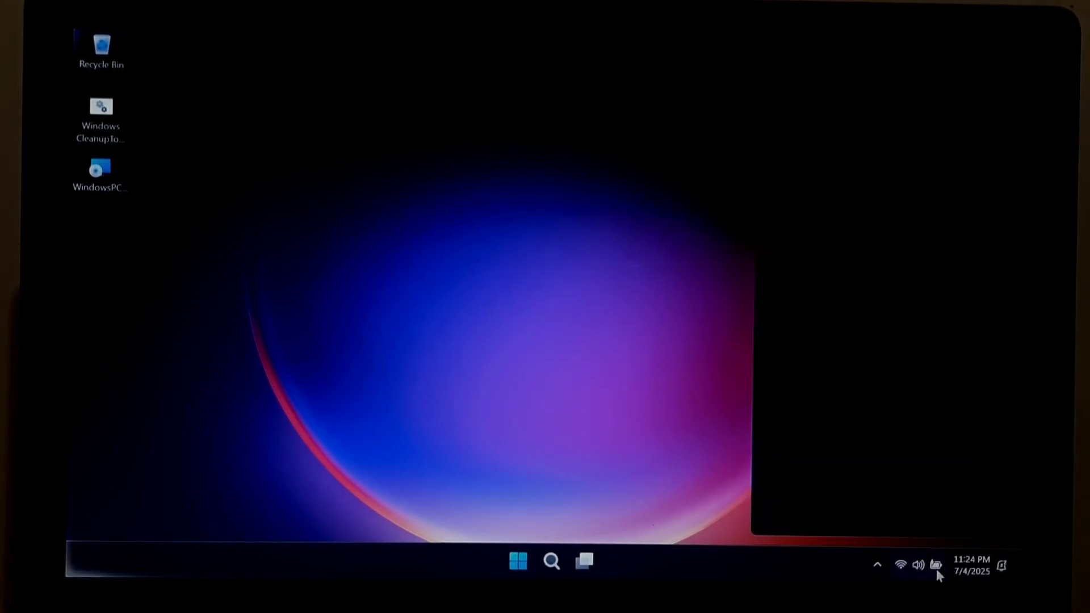
Confirm the network is connected via the tray, then open Settings from the Start right-click menu
left_click(917, 565)
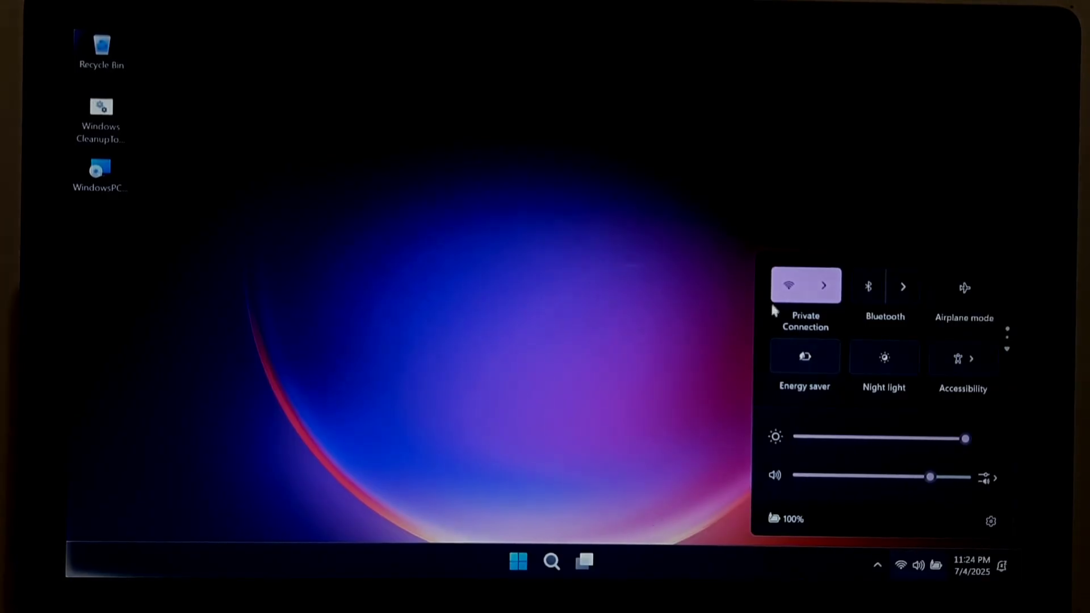
mouse_move(695, 293)
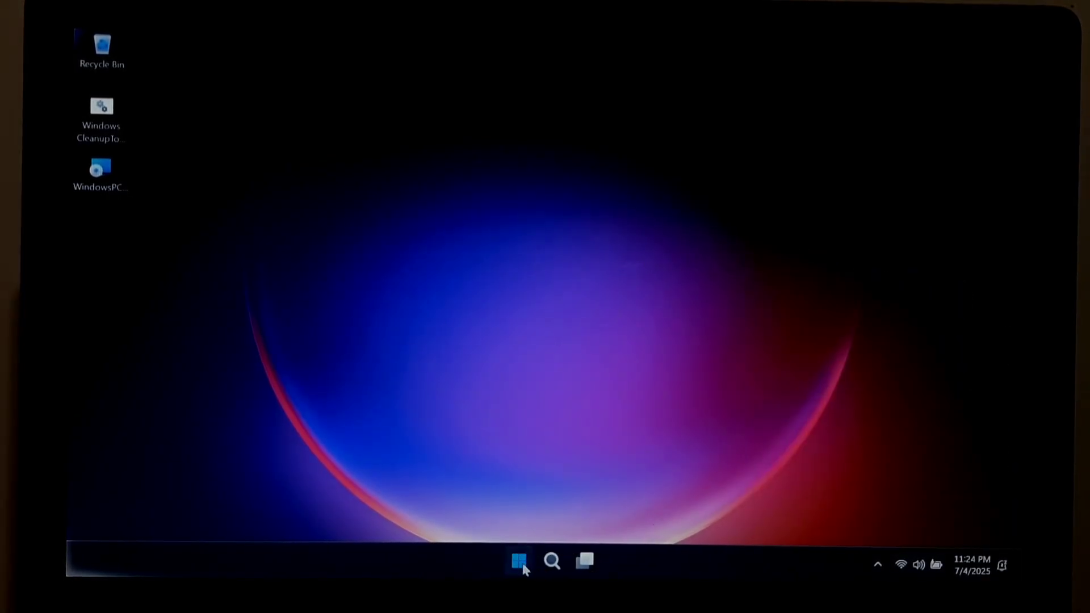
right_click(517, 561)
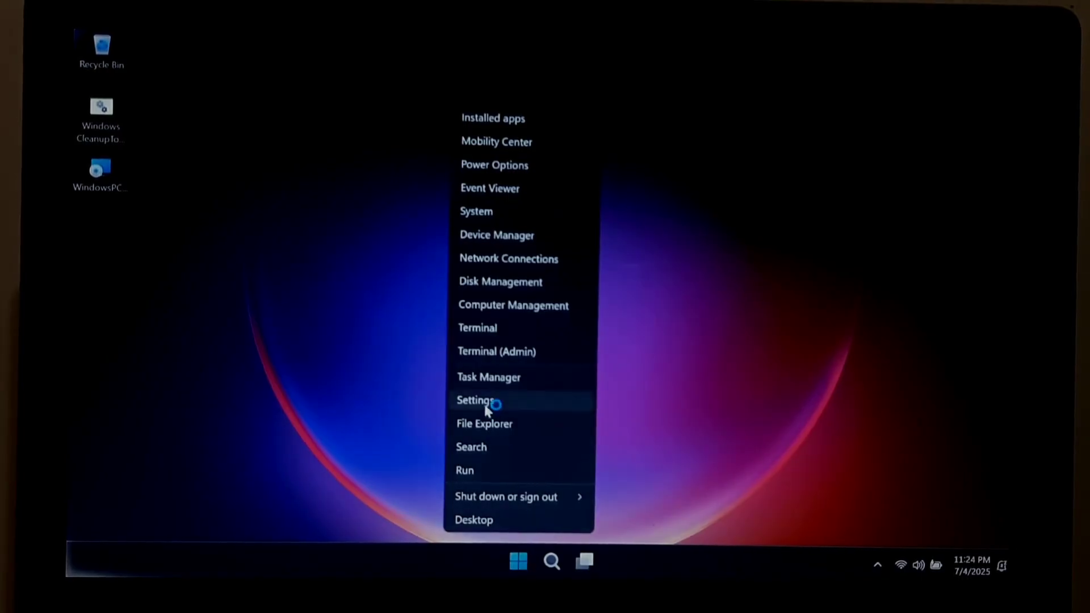
left_click(476, 400)
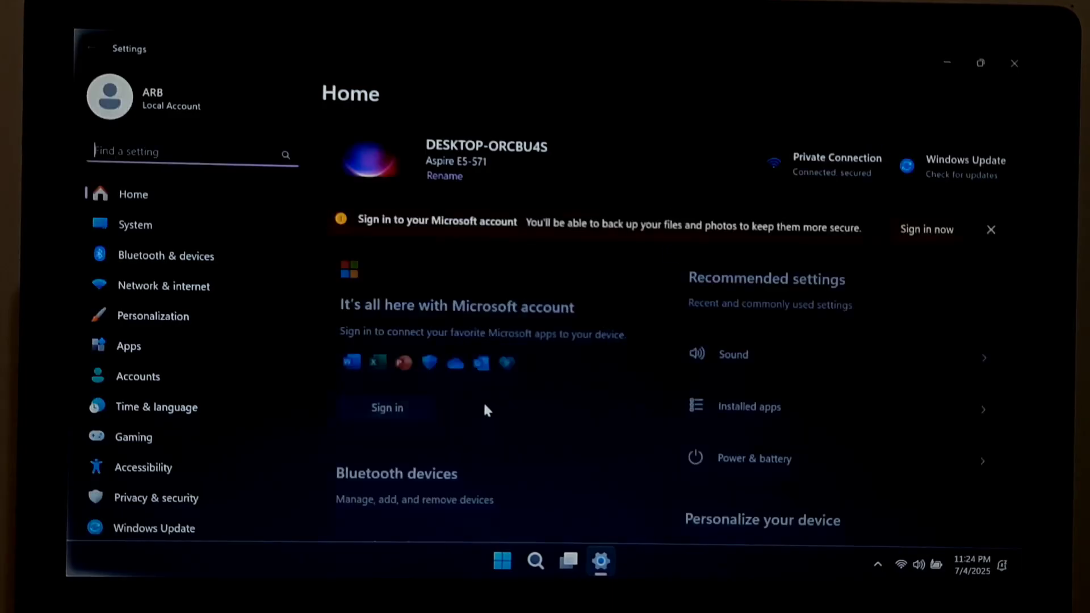
In Windows Update, check for updates, start downloading the pending Defender and cumulative updates, then close Settings
left_click(964, 167)
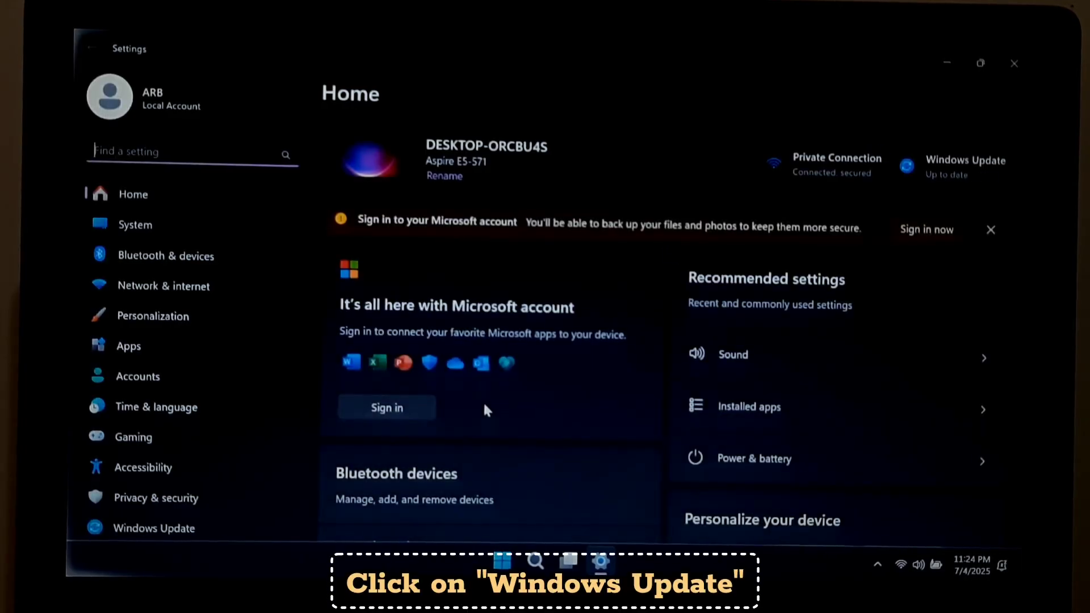
left_click(153, 529)
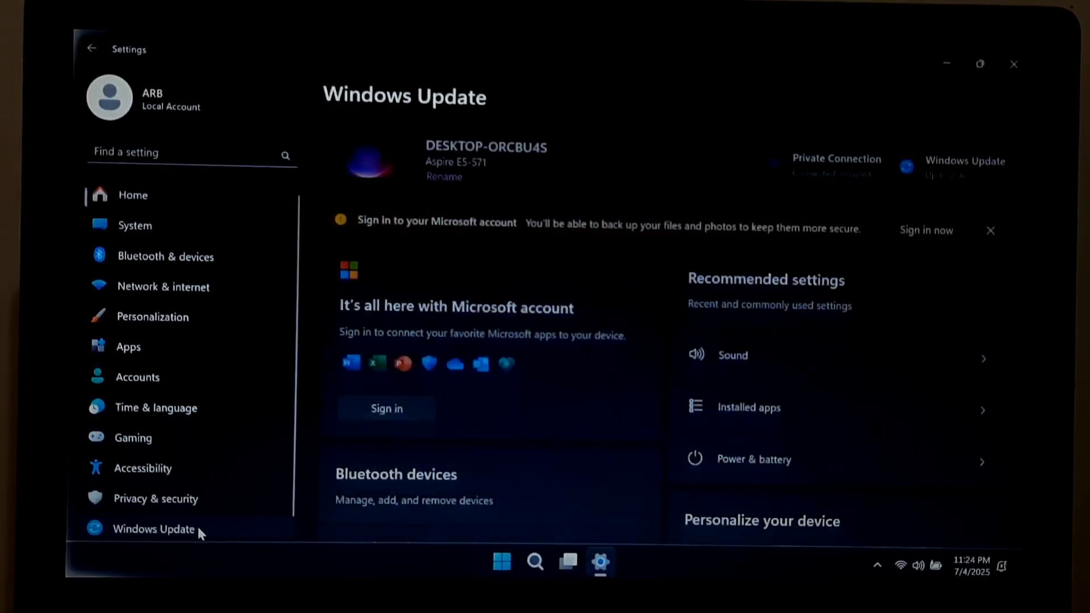
left_click(153, 529)
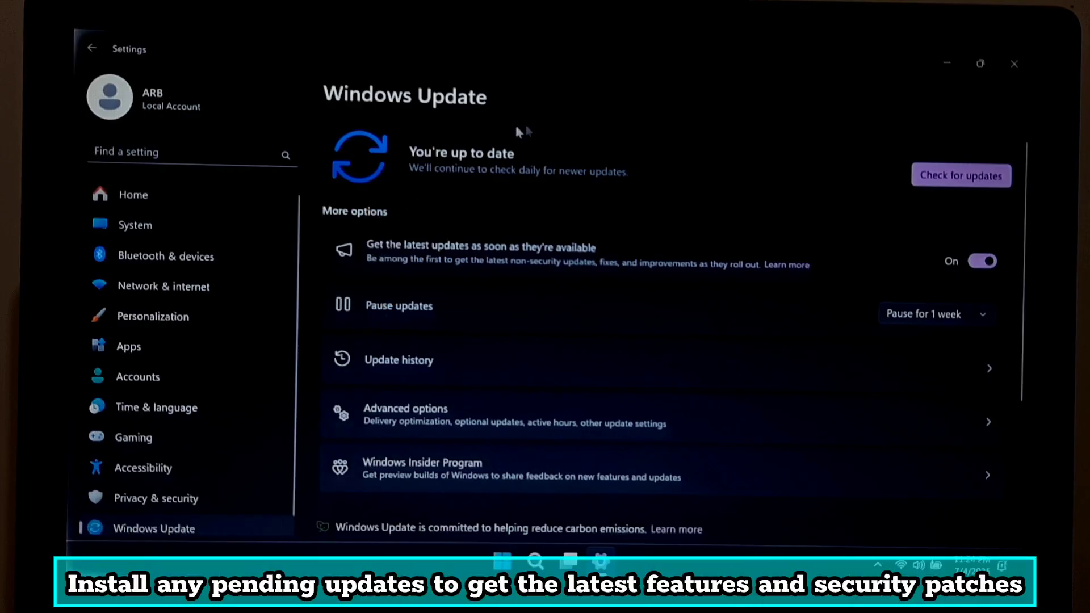
mouse_move(614, 168)
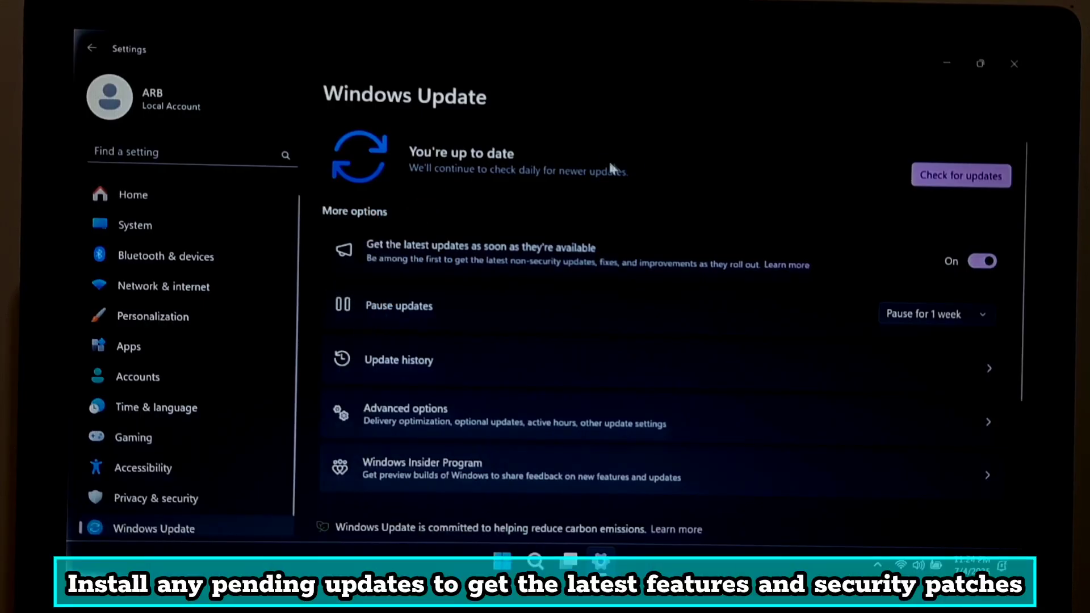
left_click(961, 175)
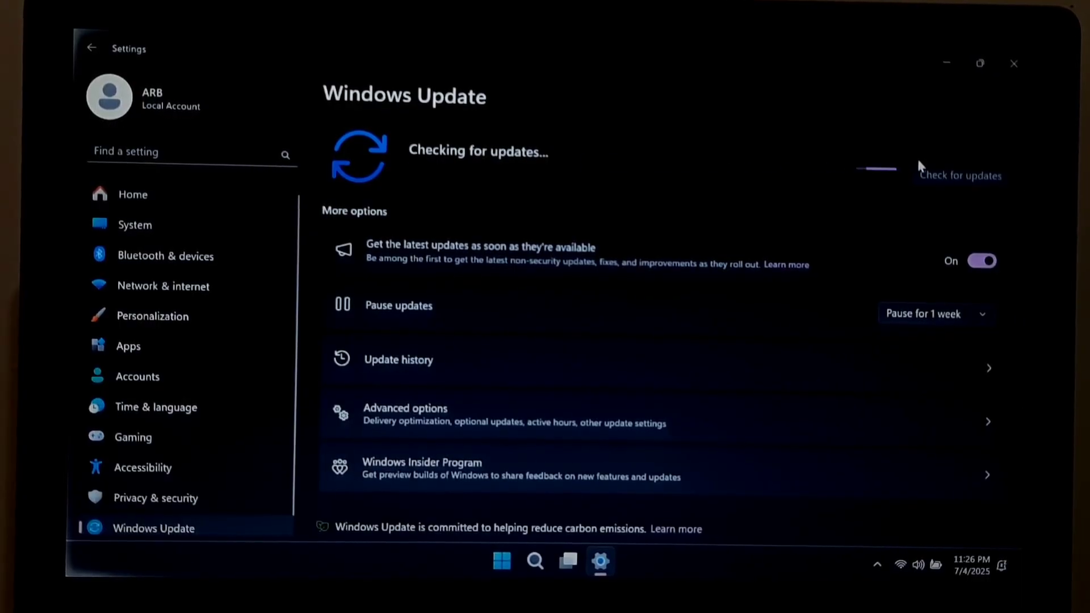
left_click(960, 175)
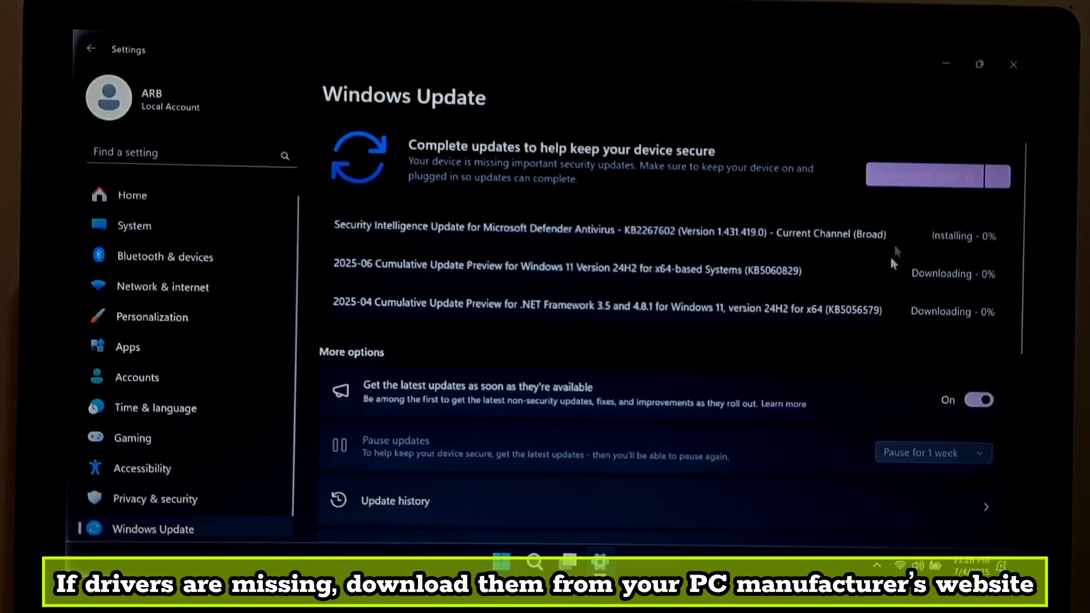
mouse_move(907, 324)
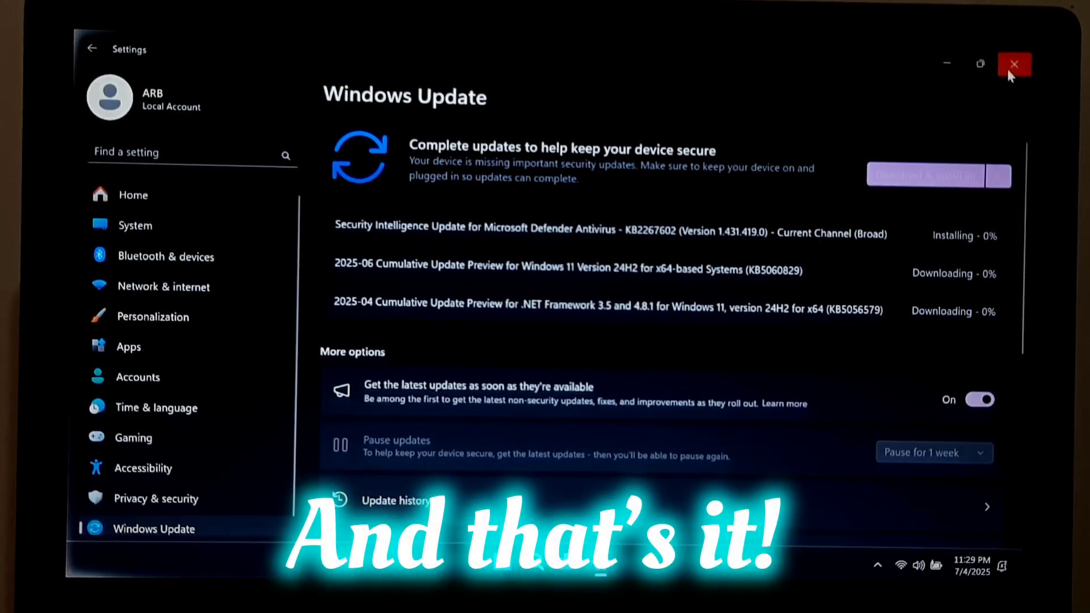
left_click(1014, 64)
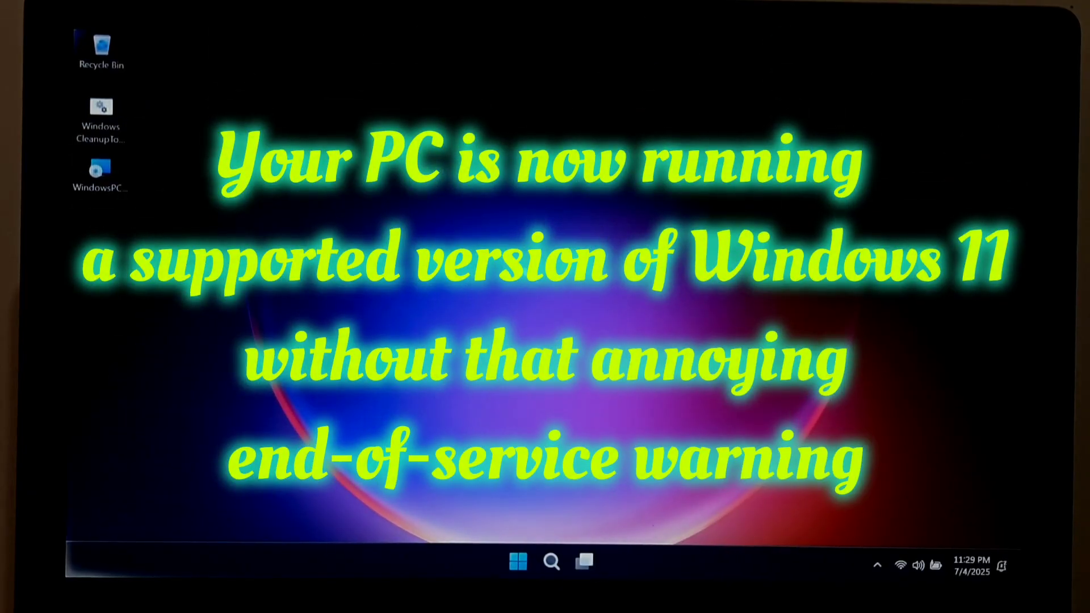